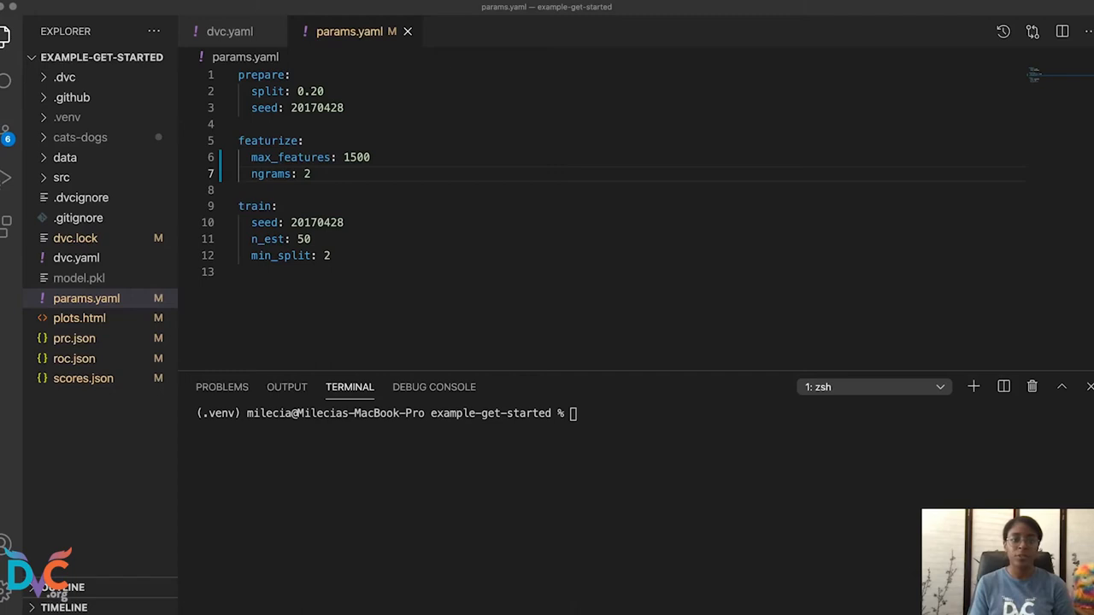
# Run a DVC experiment with featurize.max_features set to 3000 via dvc exp run --set-param
pyautogui.write('dvc exp run --s')
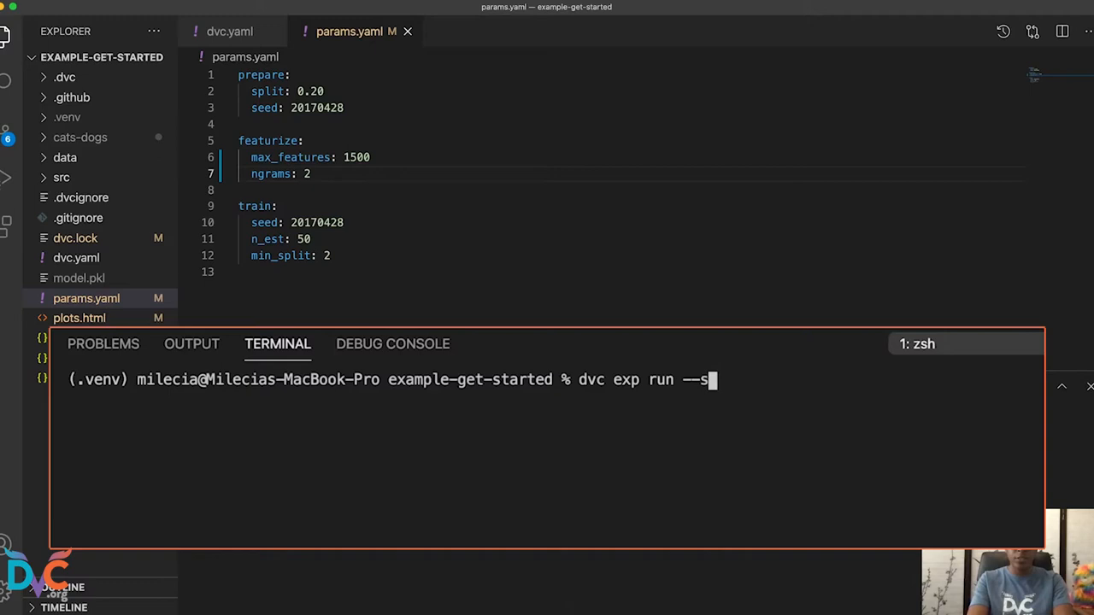
pyautogui.write('et-param feat')
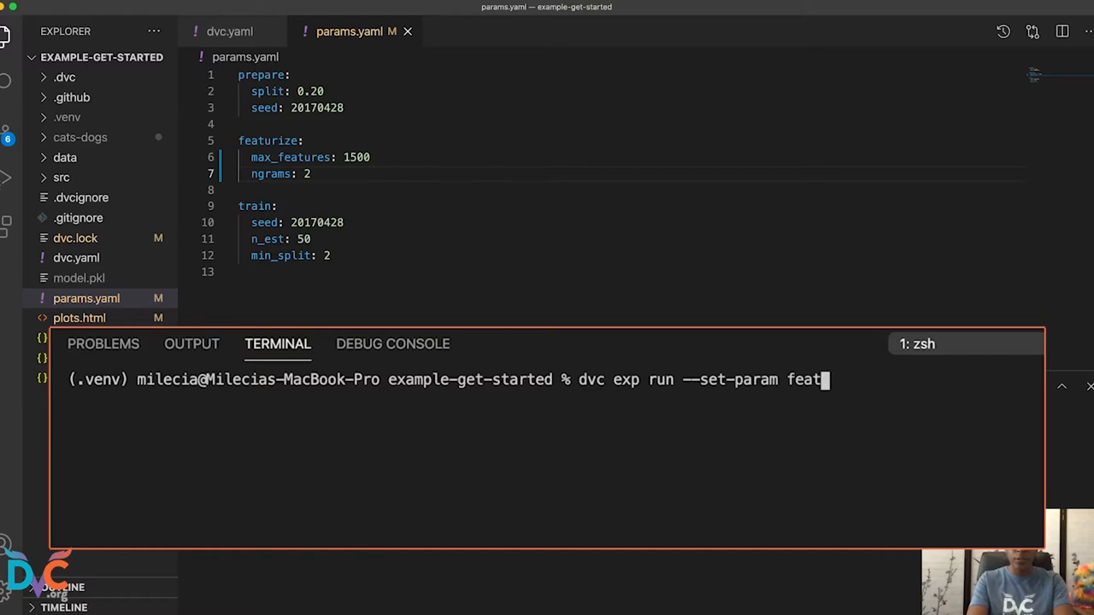
pyautogui.write('urize.max_features=3000')
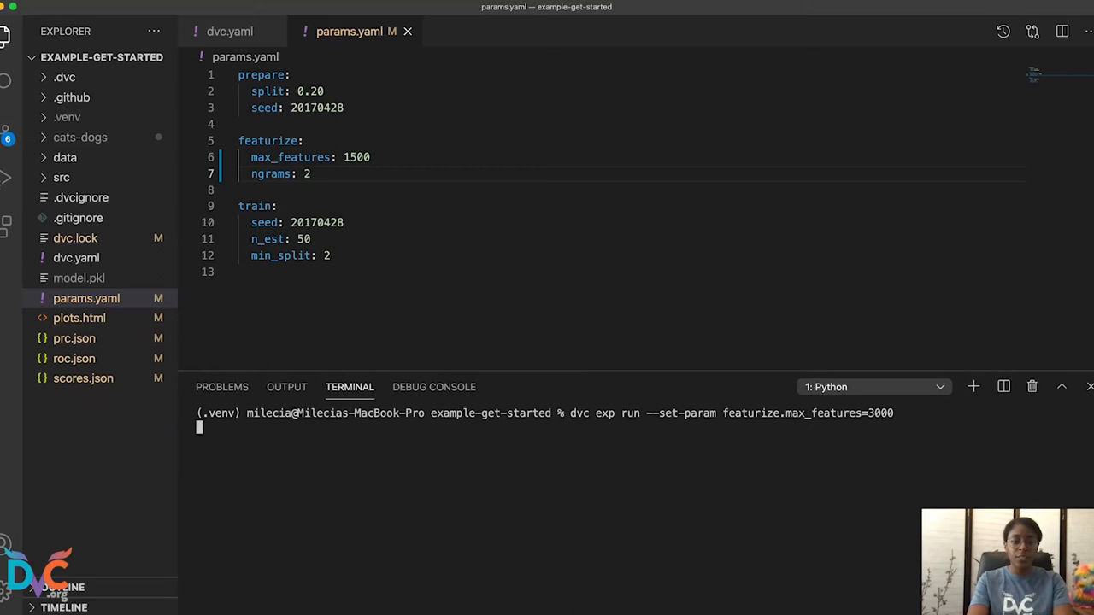
pyautogui.press('Enter')
pyautogui.write('dvc exp diff')
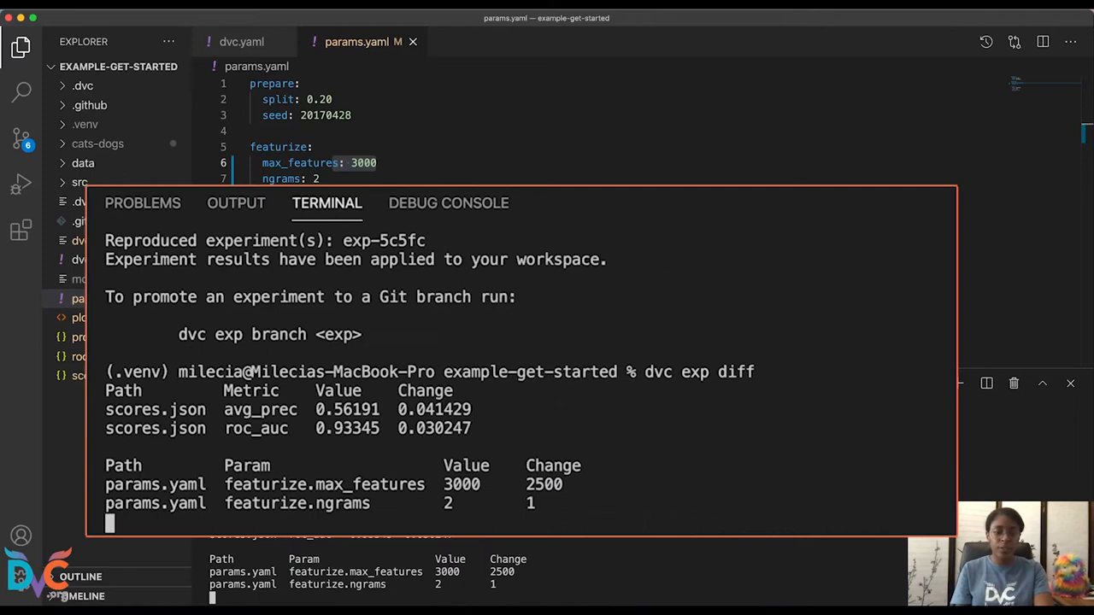
# Run dvc exp diff to compare the finished experiment's metrics and params with the baseline
pyautogui.press('Enter')
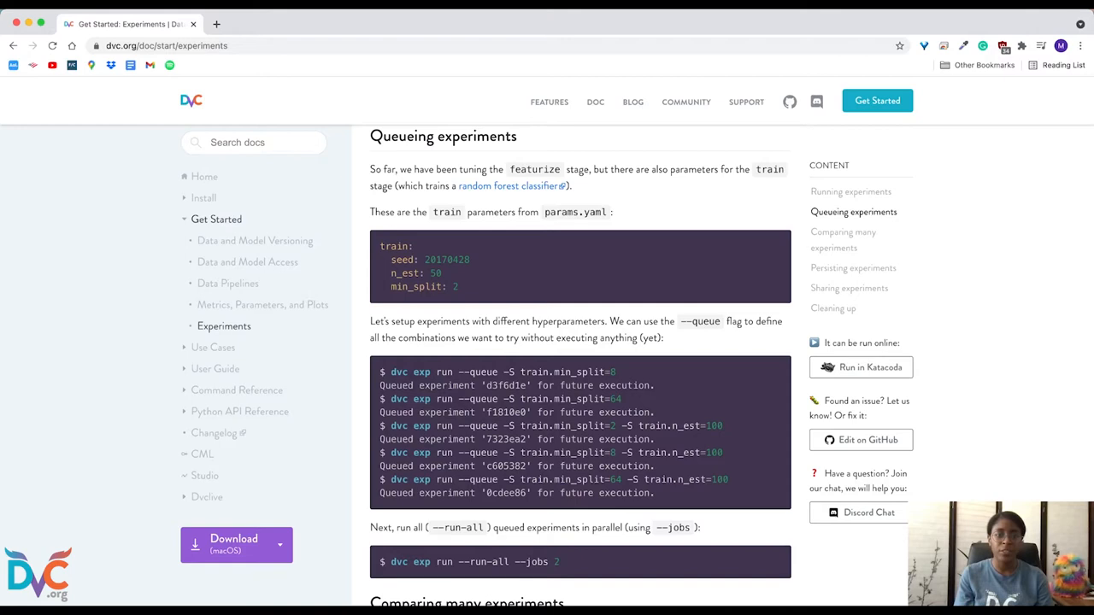
# Scroll the DVC Get Started: Experiments page down to the Queueing experiments section
pyautogui.scroll(-3)
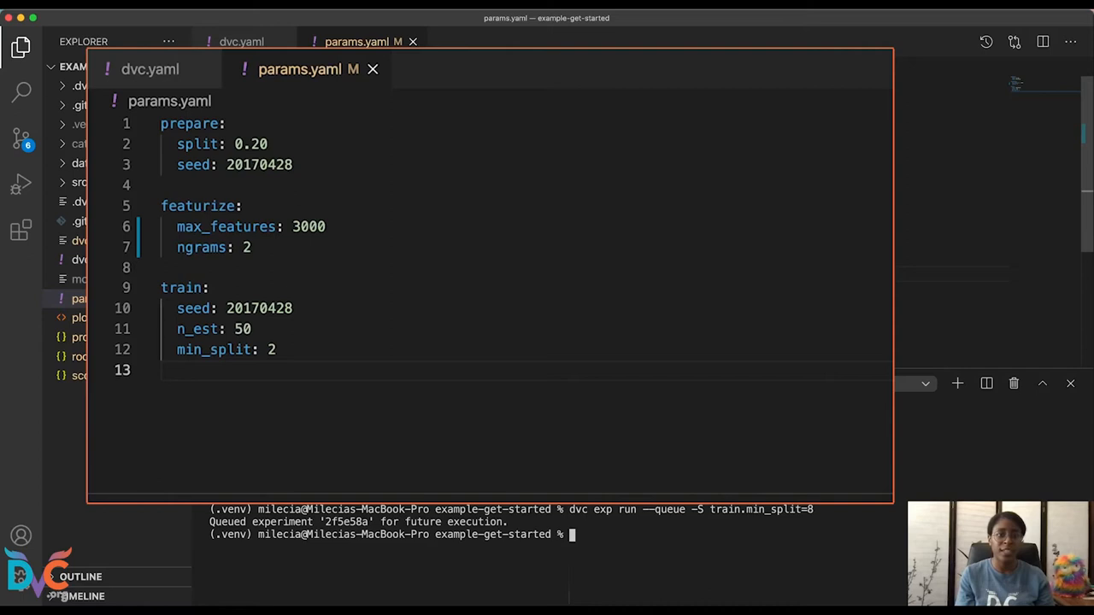
# Review the train stage's parameter definitions in dvc.yaml
pyautogui.click(154, 69)
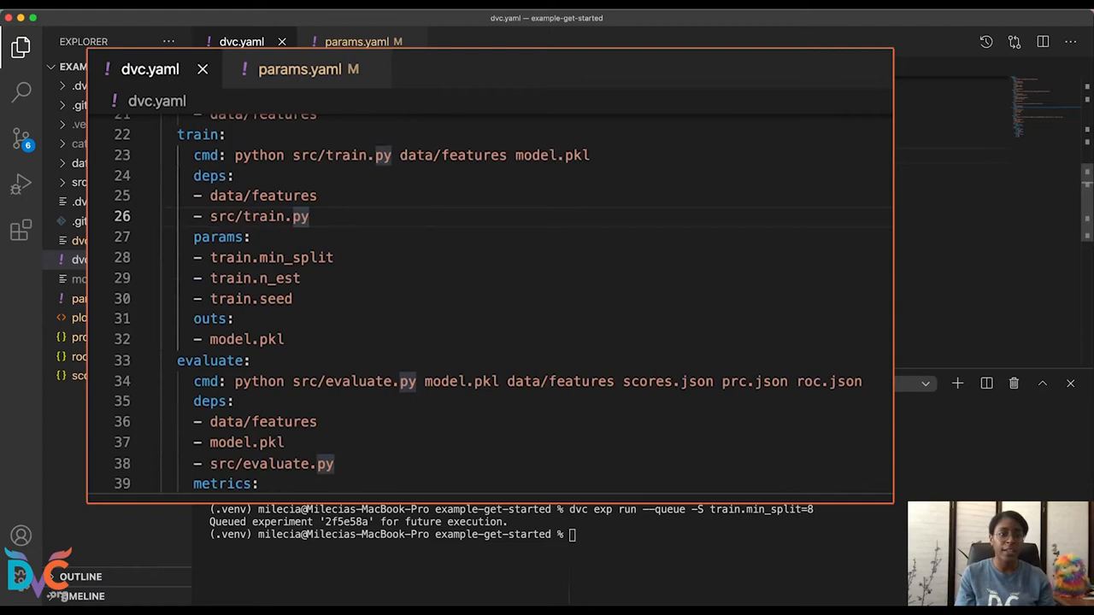
pyautogui.moveTo(178, 133); pyautogui.dragTo(250, 236)
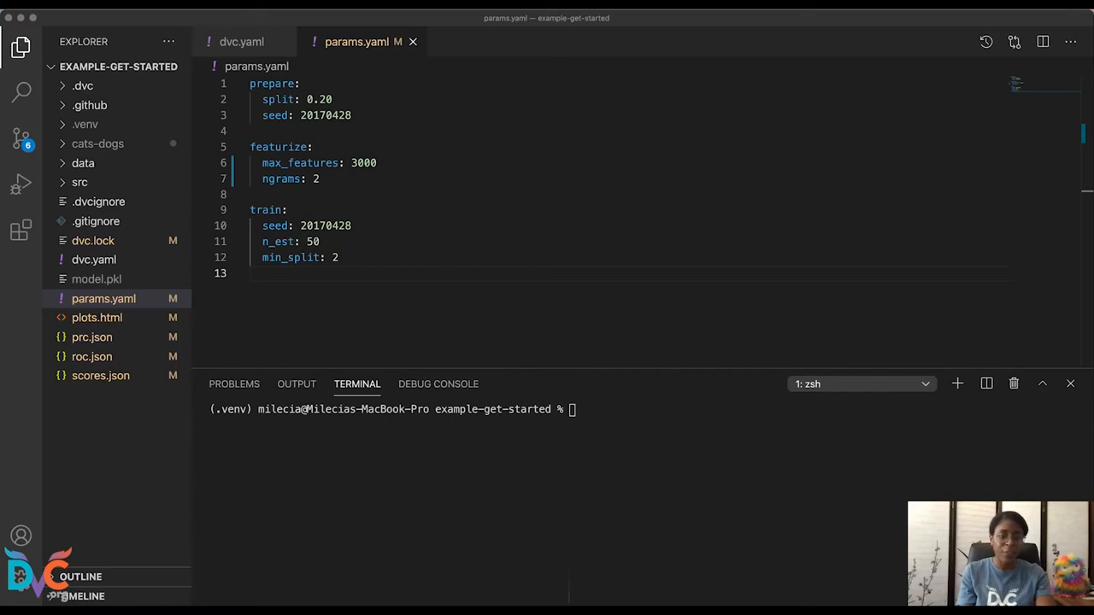
# Queue a DVC experiment with train.min_split=2 and train.n_est=100
pyautogui.write('dvc exp run --queue -S train.min_split=2 -S train.n_est=100')
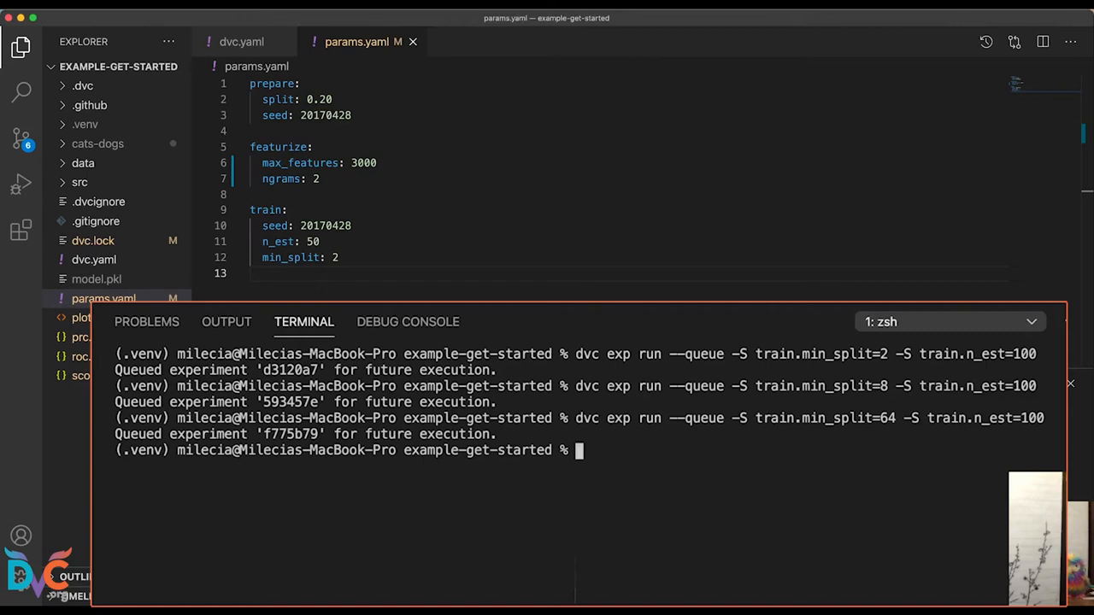
# Run all queued experiments with dvc exp run --run-all --jobs 2
pyautogui.write('dvc exp run --run-all --jobs 2')
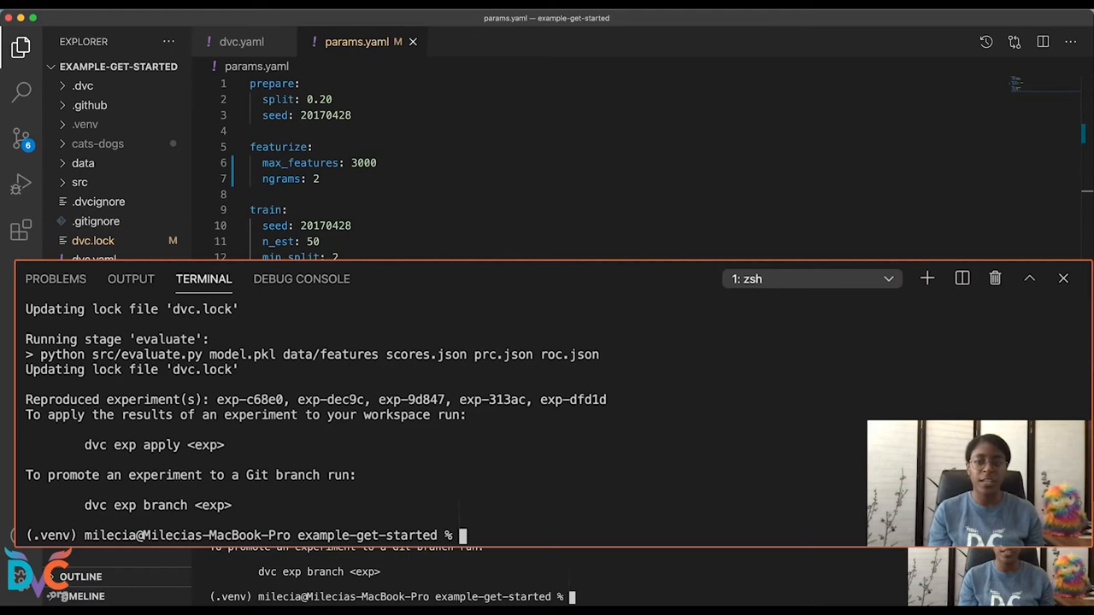
# Show experiments without timestamps, limited to train.n_est and train.min_split params
pyautogui.write('dvc exp show --no-timestamp \\')
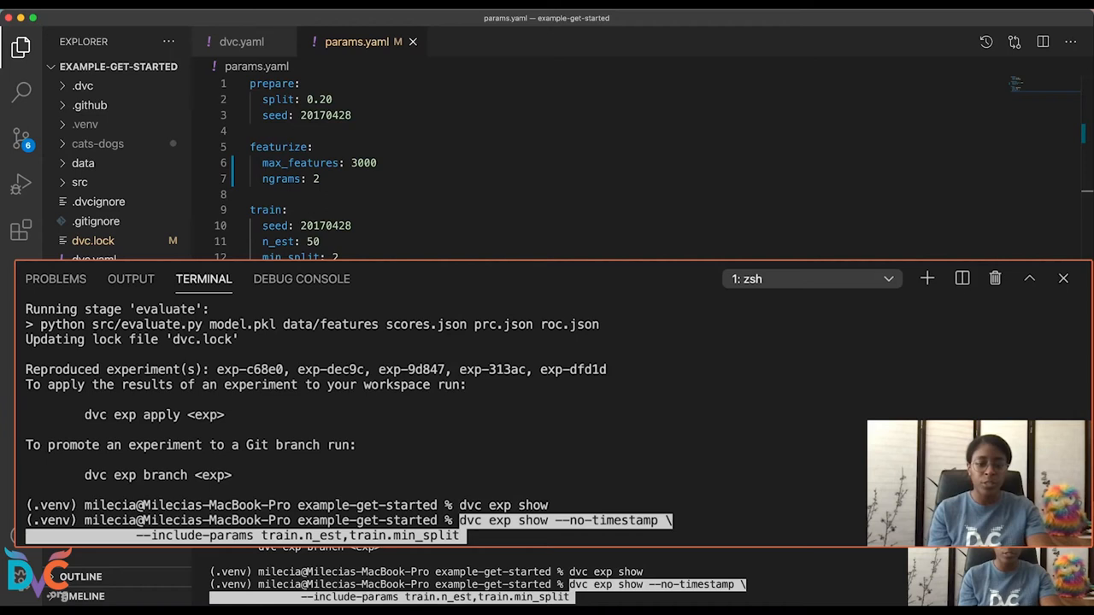
pyautogui.press('Enter')
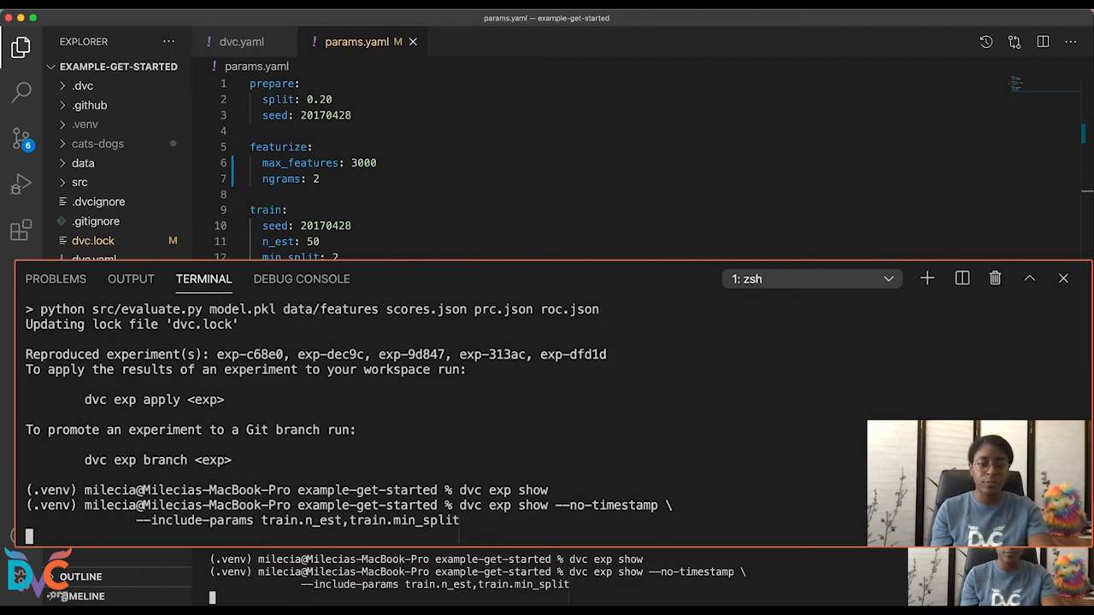
pyautogui.press('Enter')
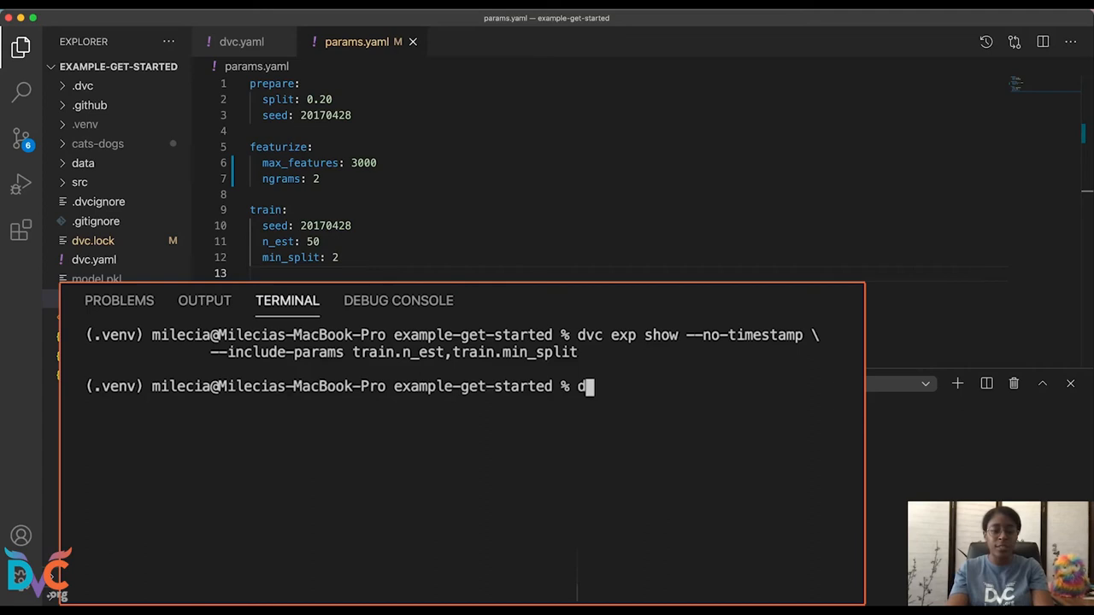
# Apply experiment exp-c68e0 to the workspace, setting params.yaml to n_est 100 and min_split 64
pyautogui.write('dvc exp apply exp-c68e0')
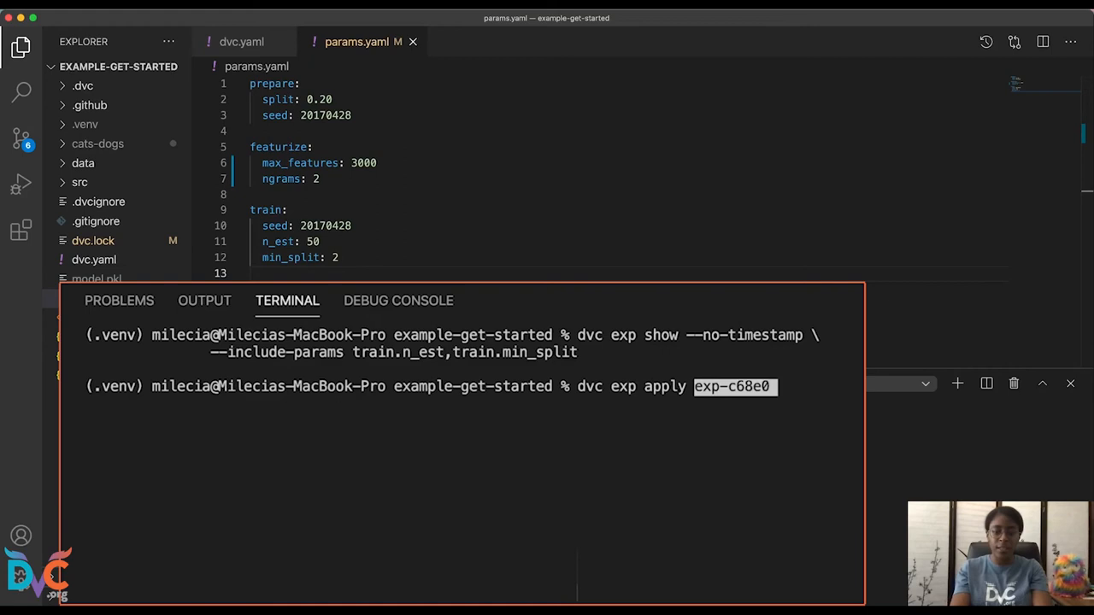
pyautogui.press('Enter')
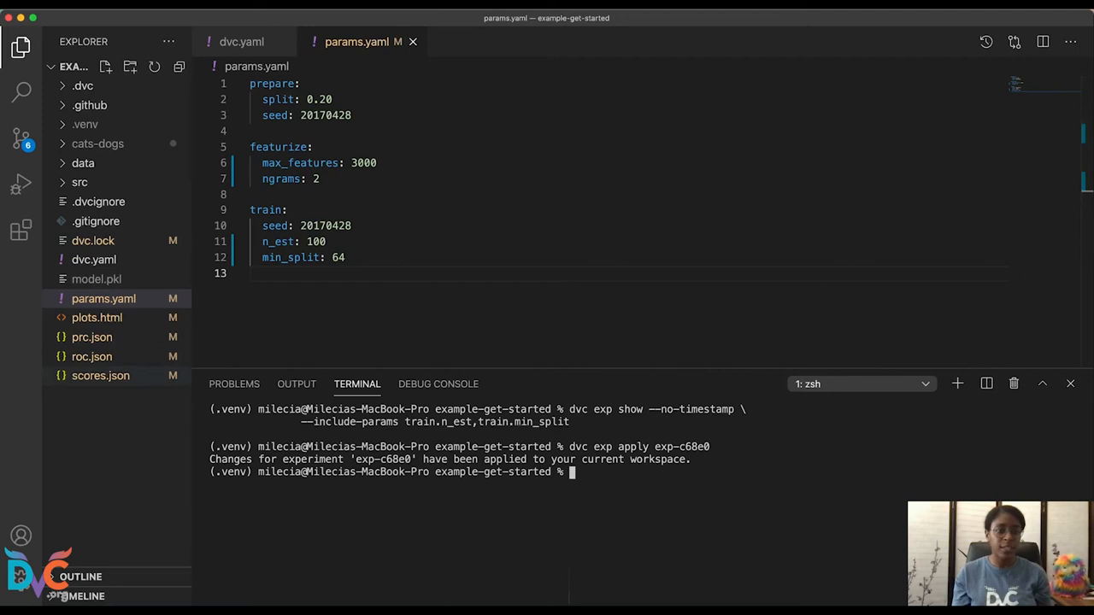
pyautogui.click(93, 376)
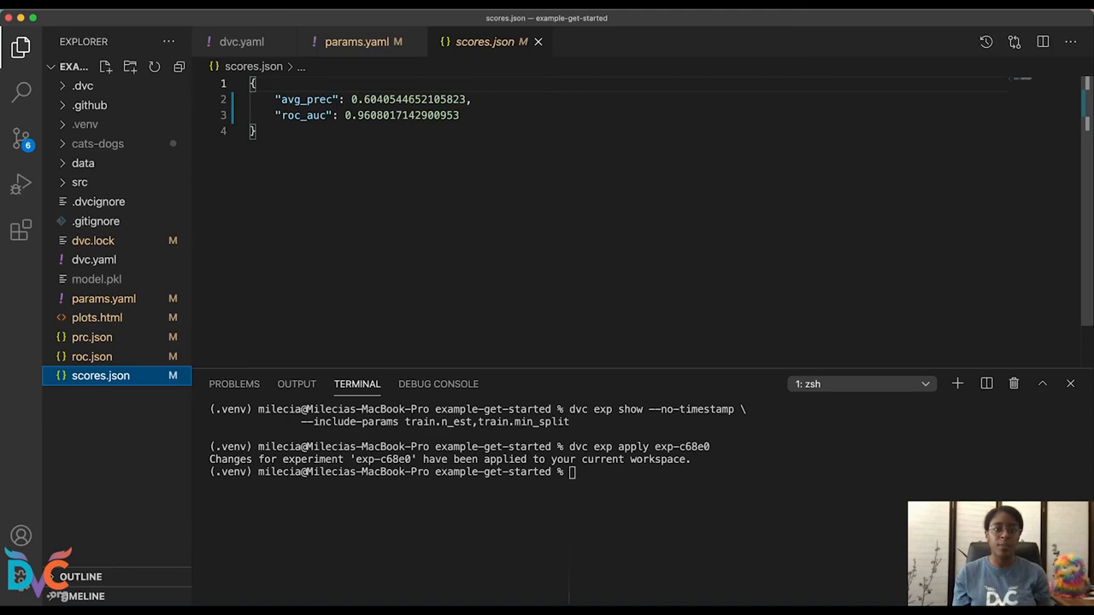
pyautogui.click(360, 41)
pyautogui.write('git status')
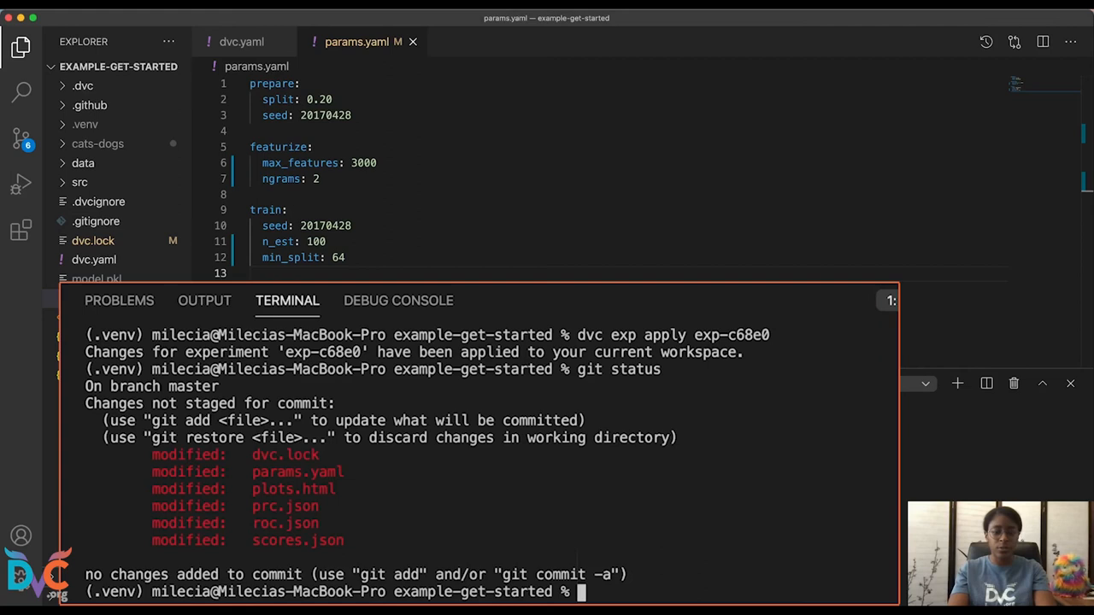
# Show the git diff of params.yaml revealing max_features 3000, ngrams 2, n_est 100, min_split 64
pyautogui.write('git diff --params.yaml')
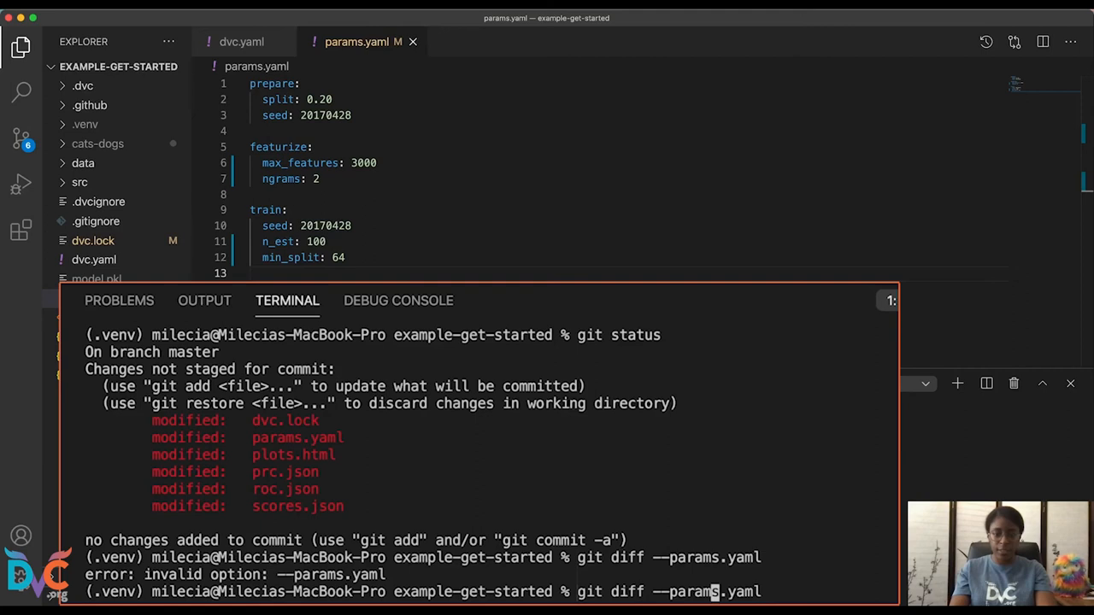
pyautogui.press('Enter')
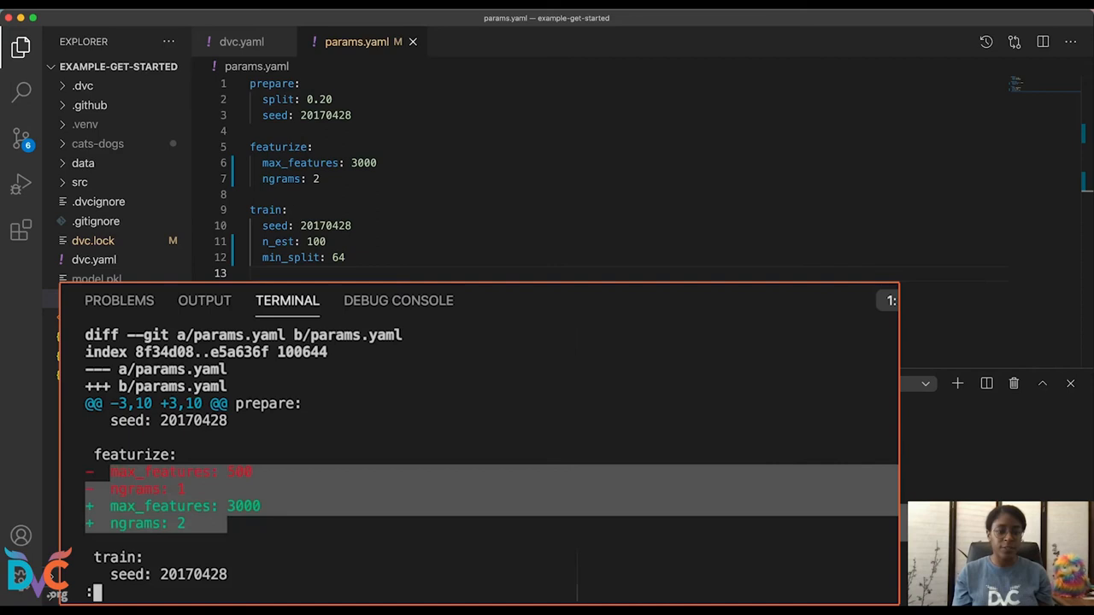
pyautogui.scroll(-3)
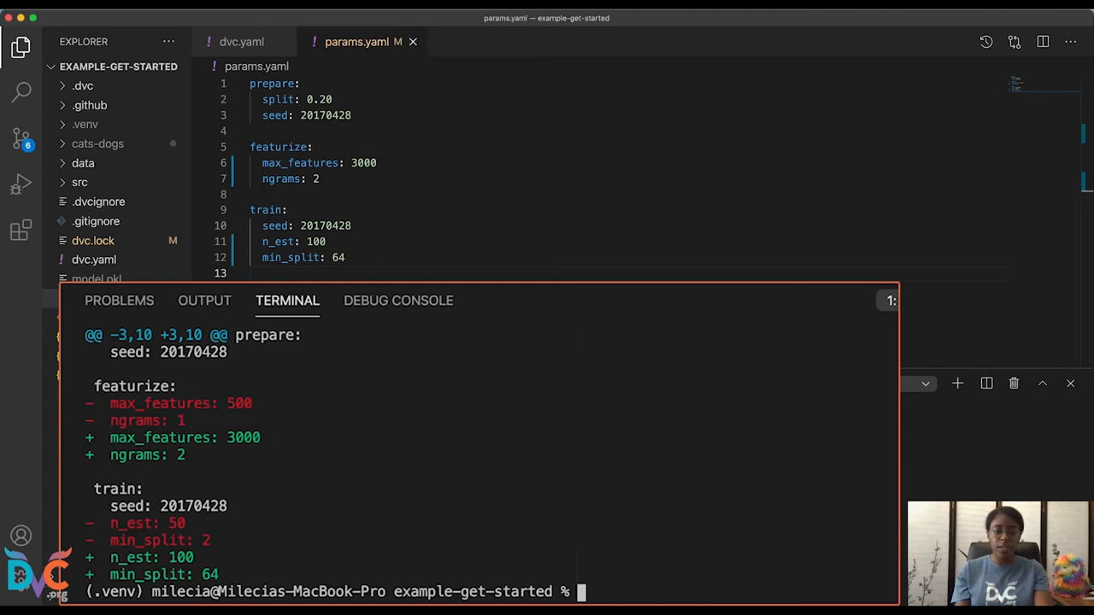
# Stage all changes and commit them with the message "perserve best random"
pyautogui.write('git add .')
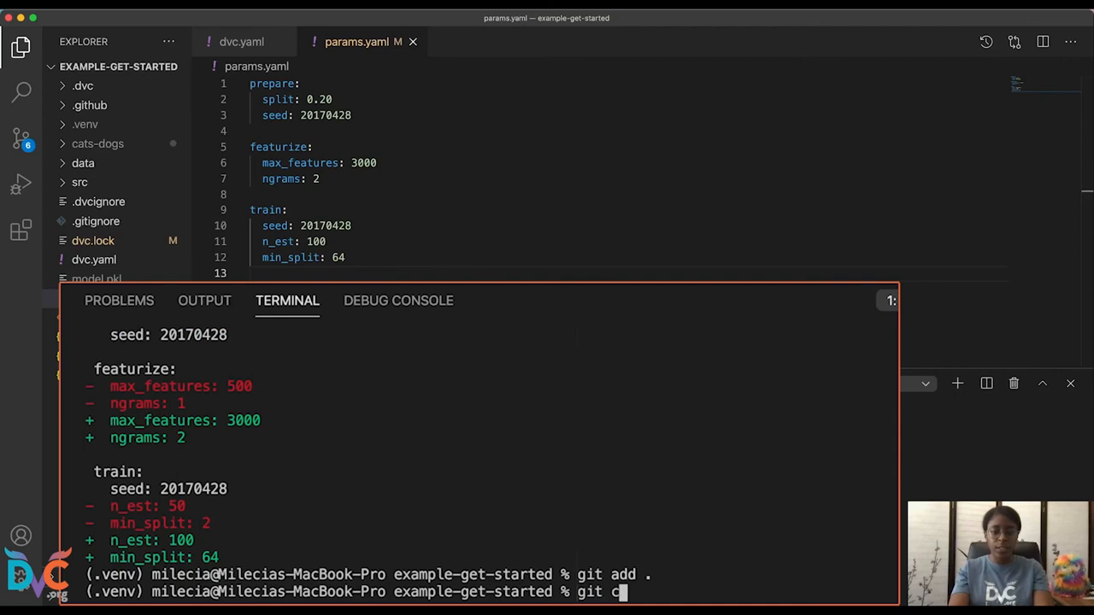
pyautogui.write('ommit -m "')
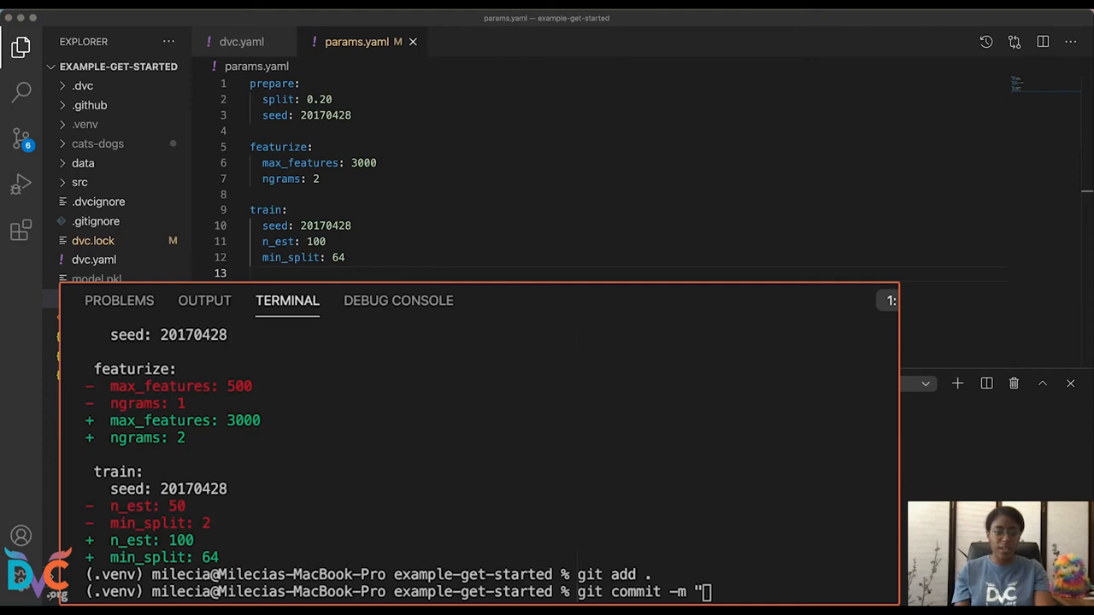
pyautogui.write('perserve best random')
pyautogui.write('dvc exp show --no-timestamp \\ --include-params train.n_est,train.min_split')
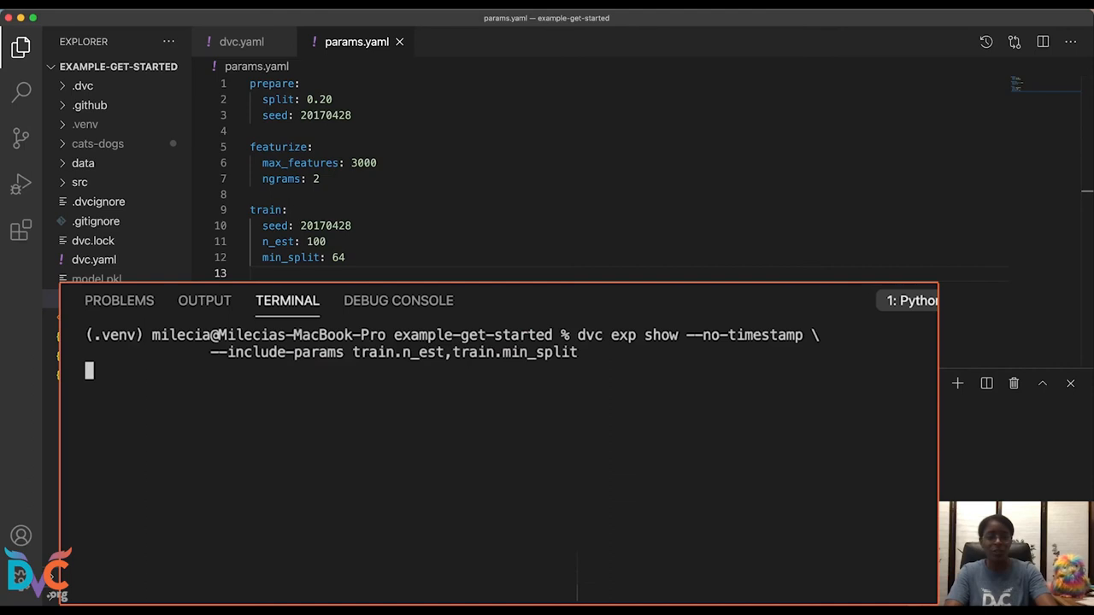
# List experiments for the last two commits with train.n_est and train.min_split params, then quit the pager
pyautogui.write('dvc exp show -n 2 --no-timestamp --include-params train.n_est,train.min_split')
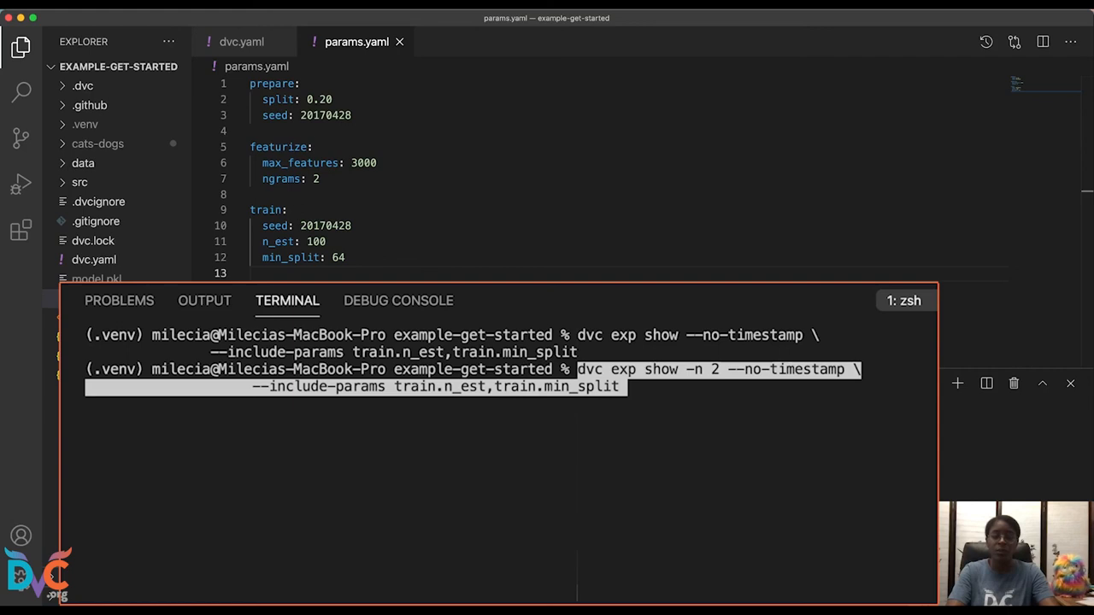
pyautogui.press('Enter')
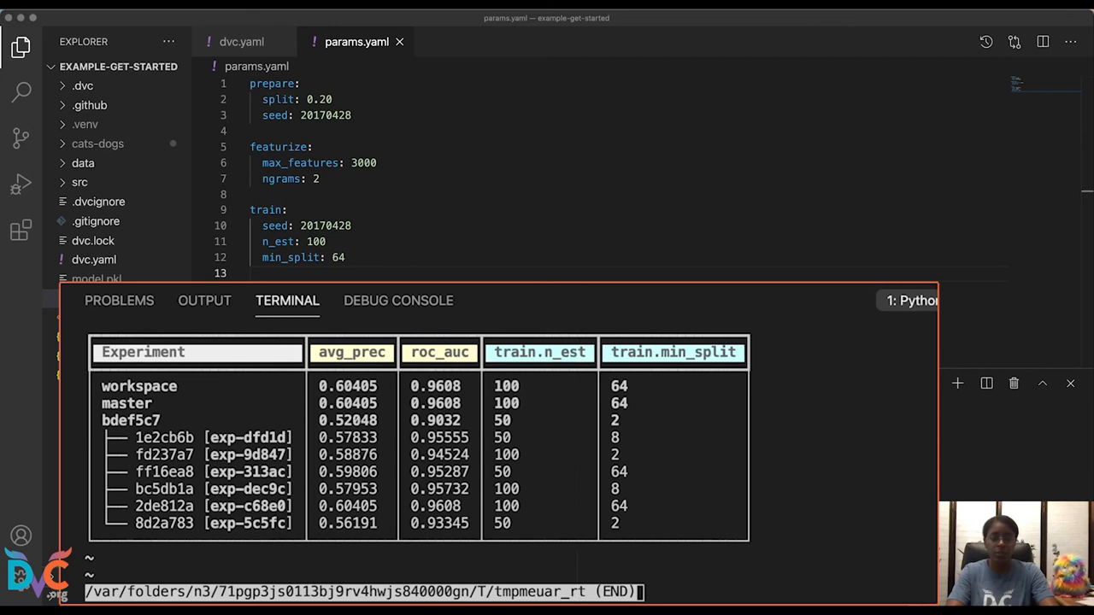
pyautogui.press('q')
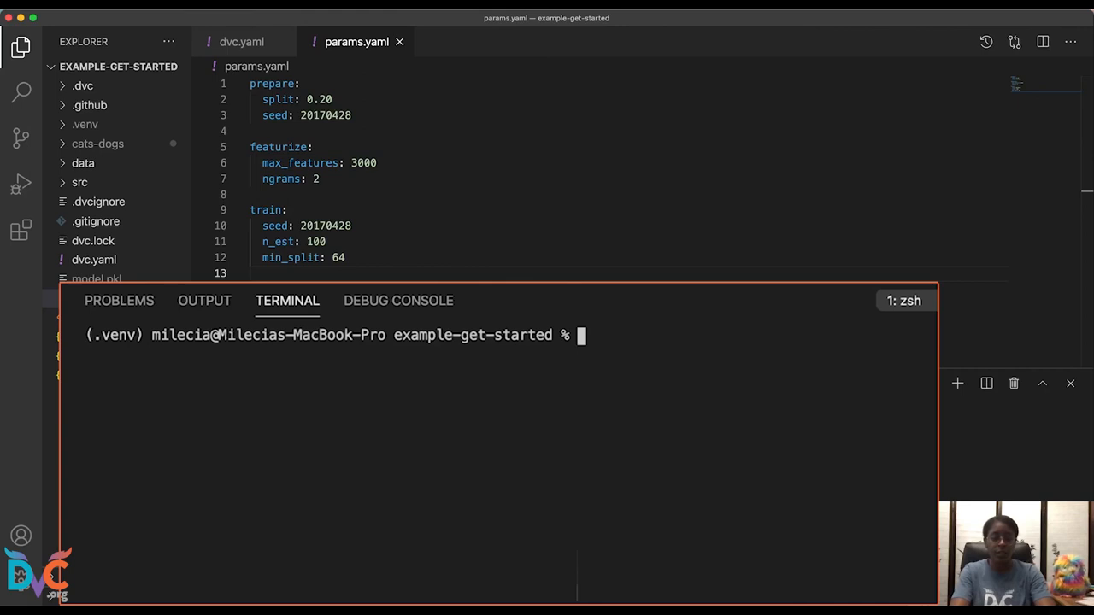
# Garbage-collect experiments with dvc exp gc --workspace, confirm with y, and relist to verify three rows remain
pyautogui.write('dvc exp gc')
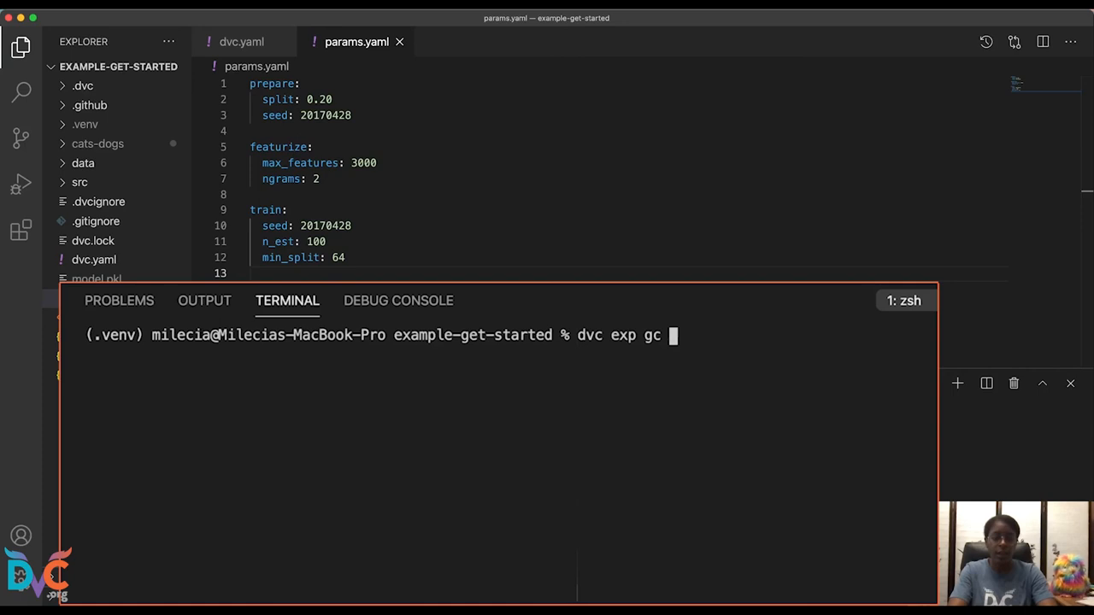
pyautogui.write('--workspace')
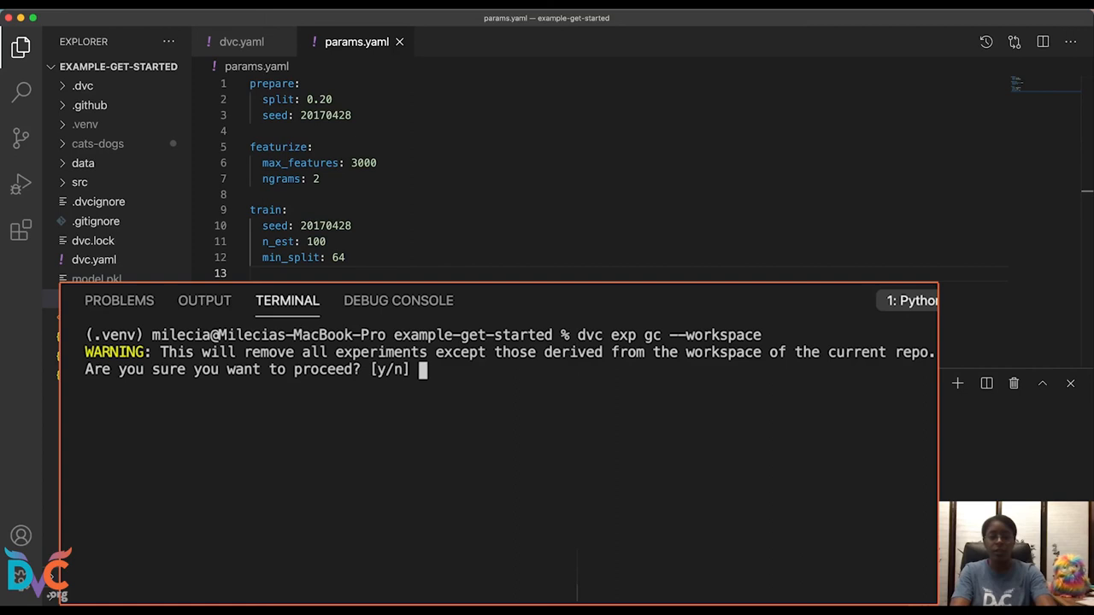
pyautogui.write('y')
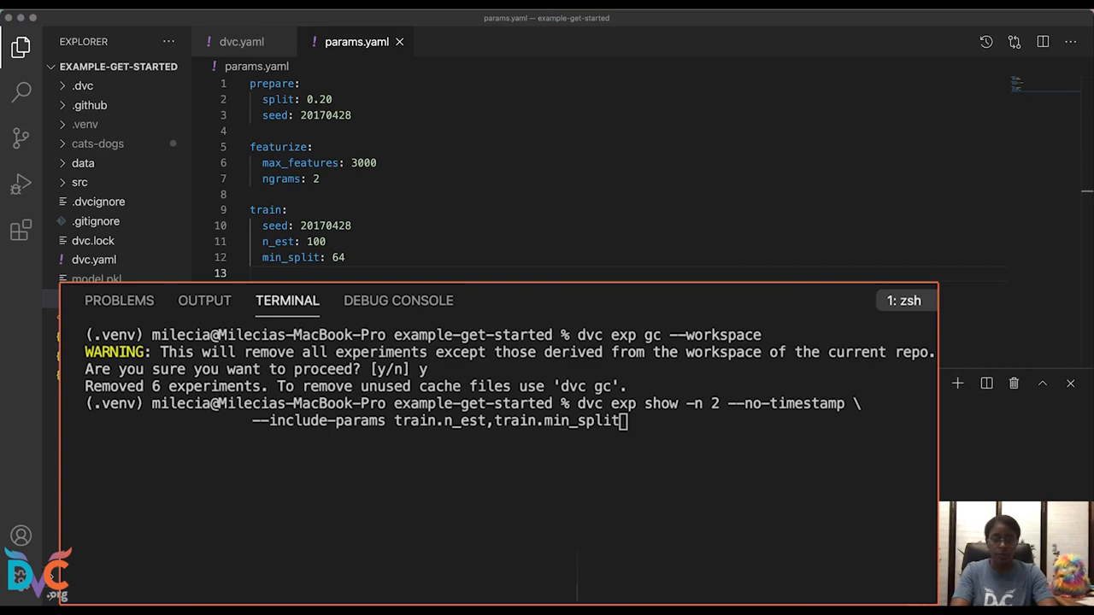
pyautogui.press('Enter')
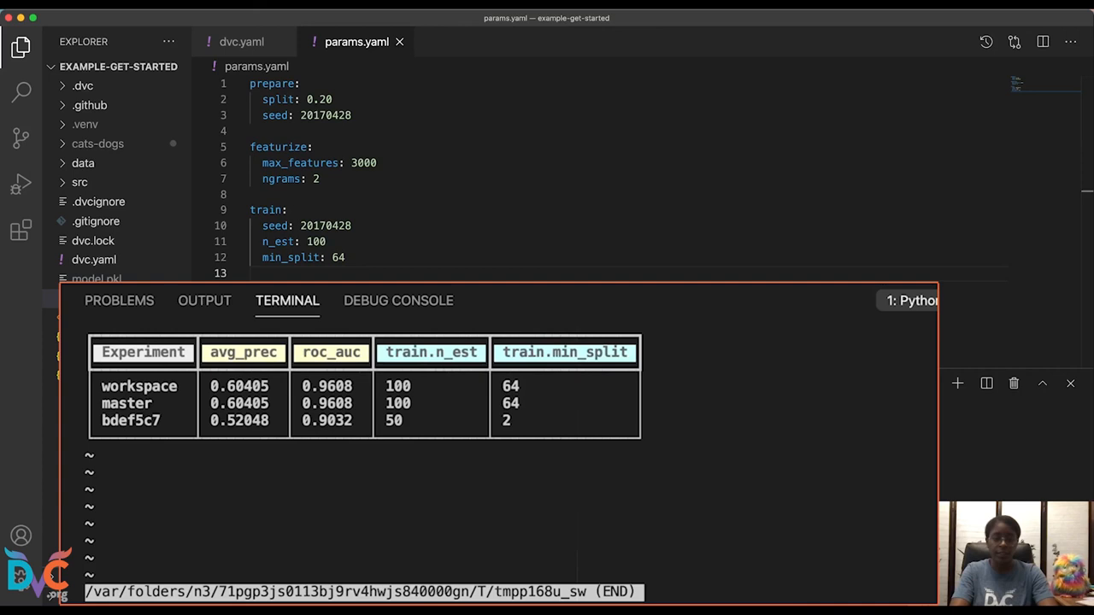